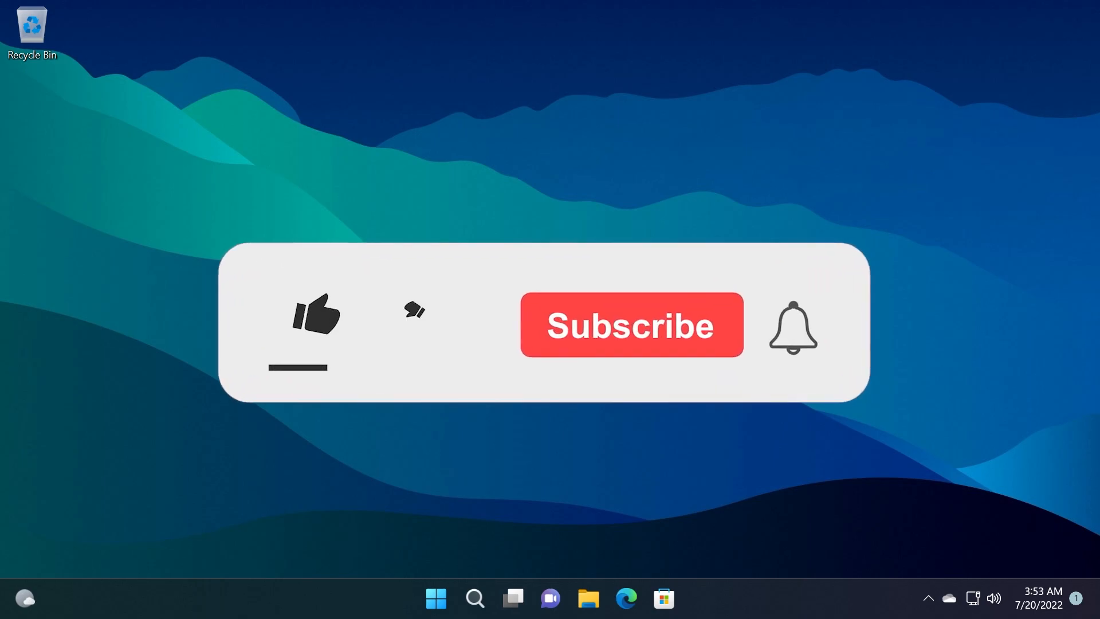
# Step: Open the AppMySite homepage and scroll down past the mobile app builder hero section
pyautogui.click(314, 324)
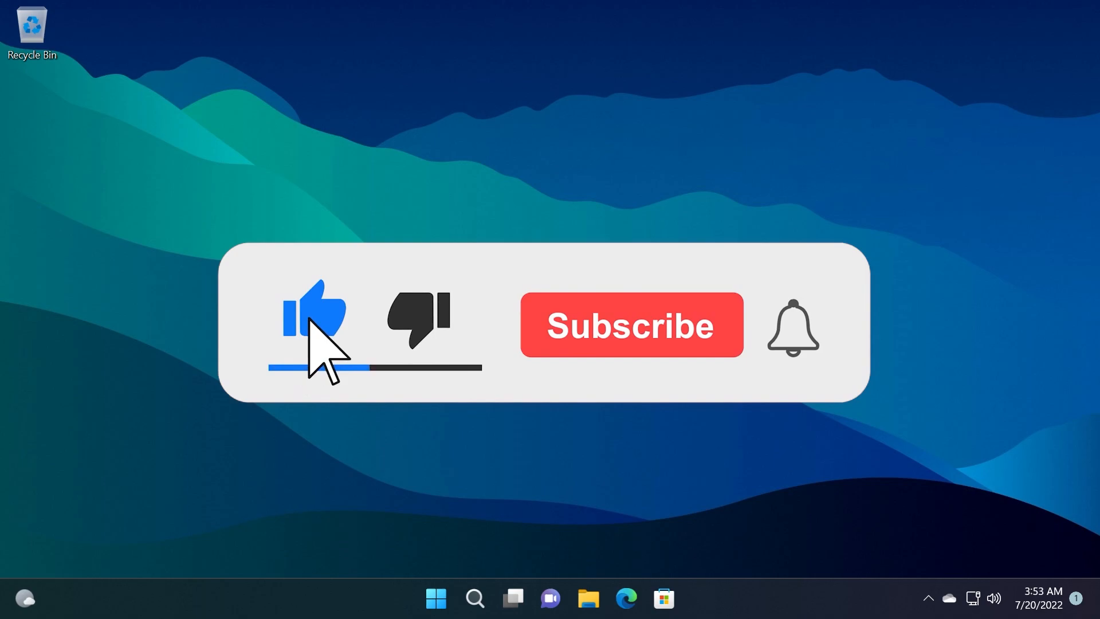
pyautogui.click(630, 325)
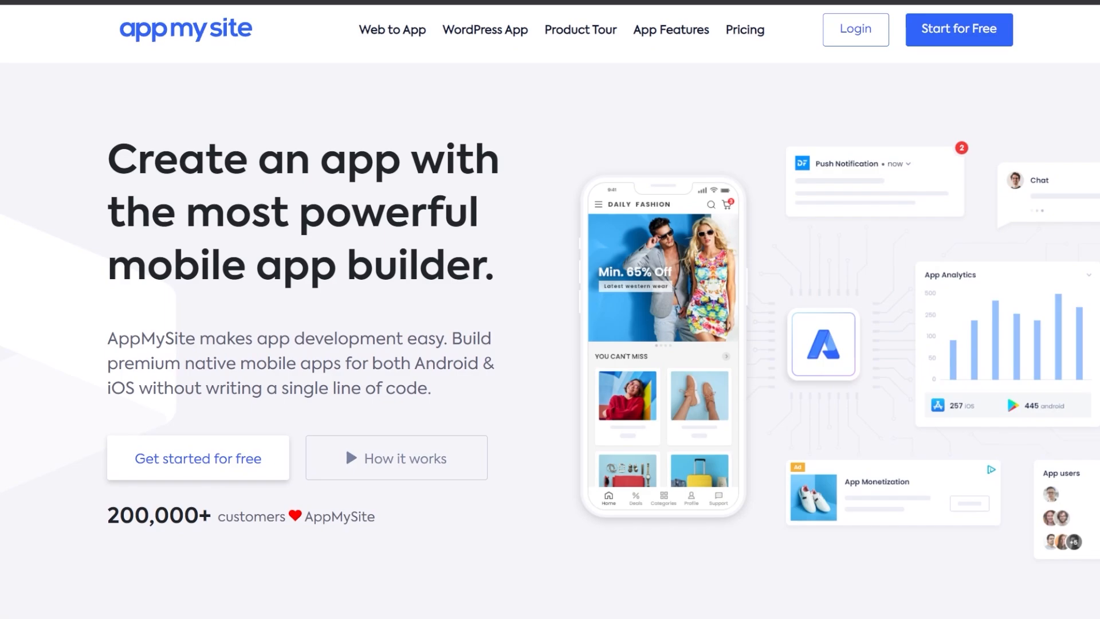
pyautogui.scroll(-3)
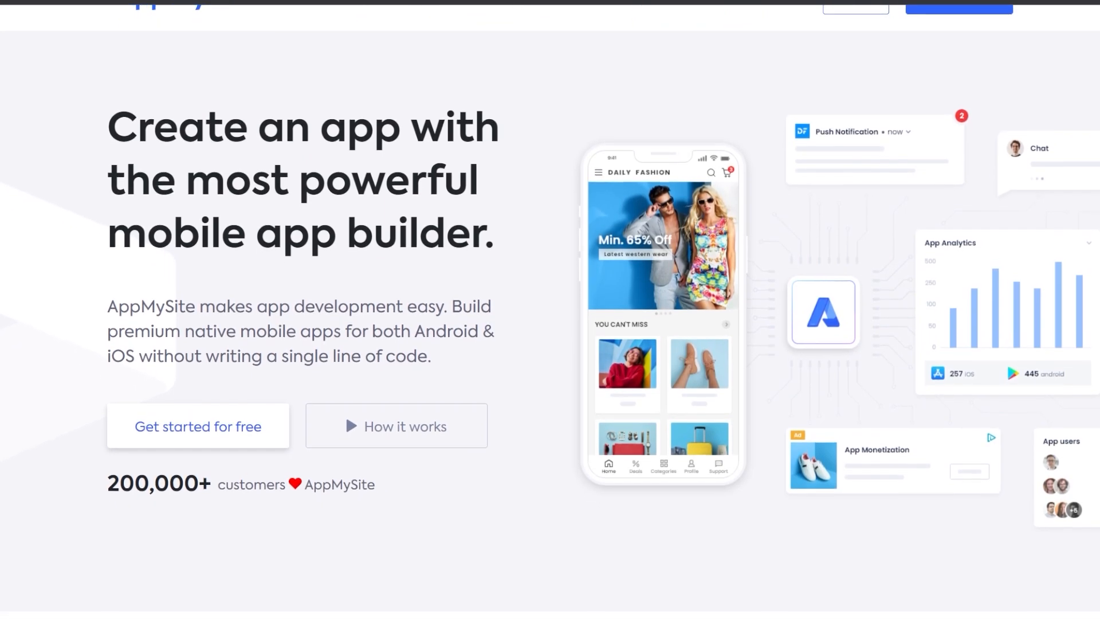
pyautogui.scroll(-3)
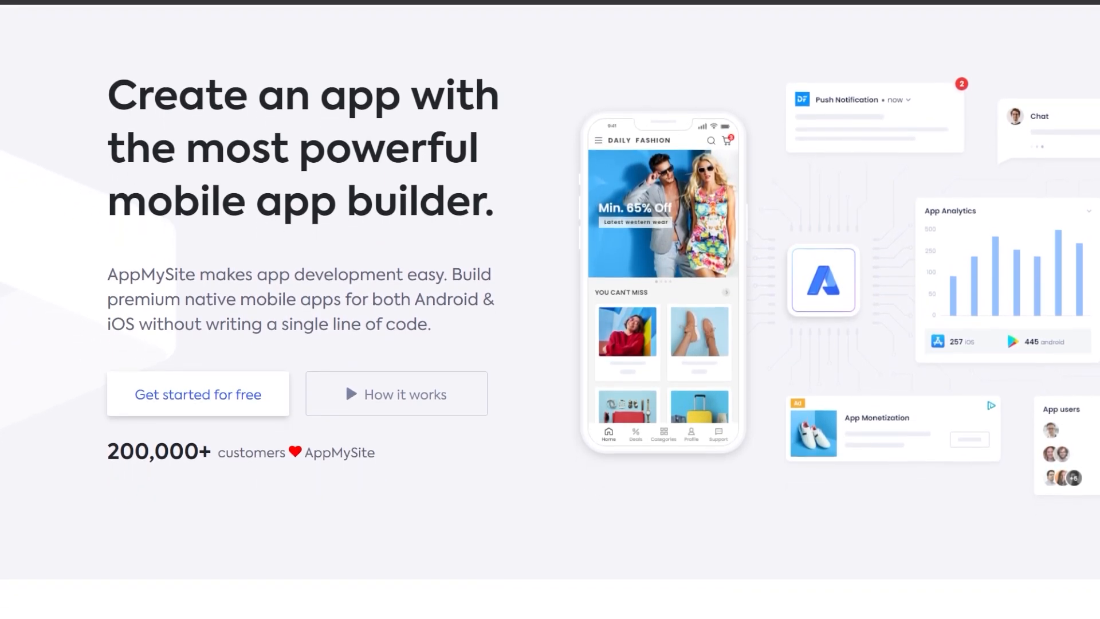
pyautogui.scroll(-3)
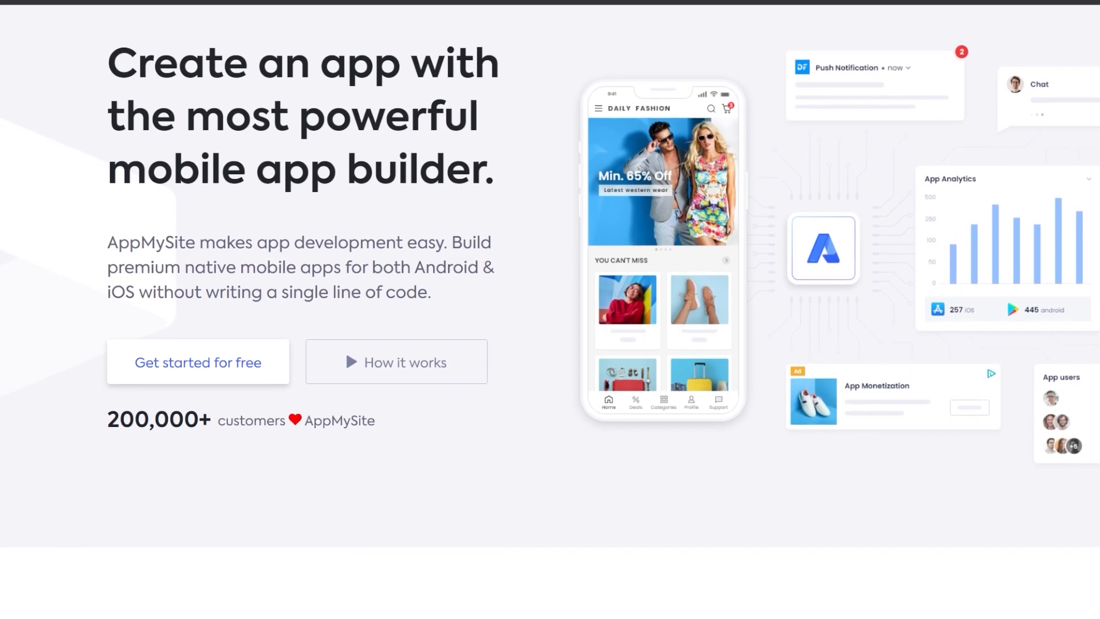